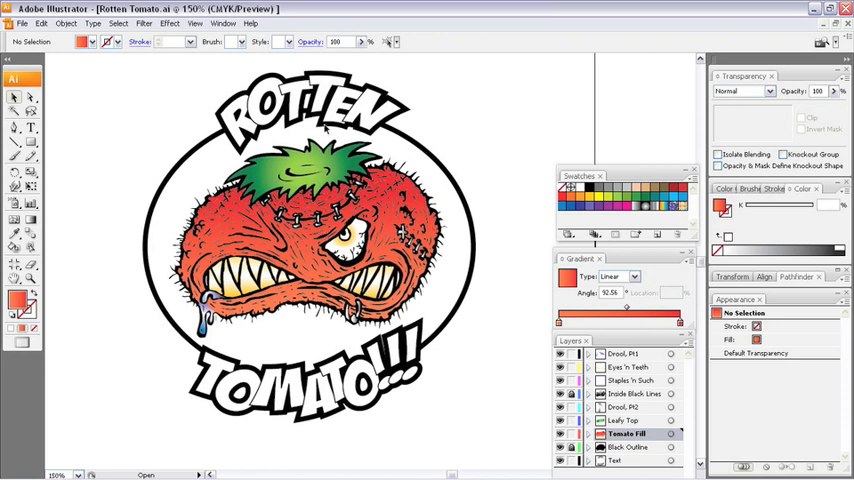
pyautogui.moveTo(325, 129)
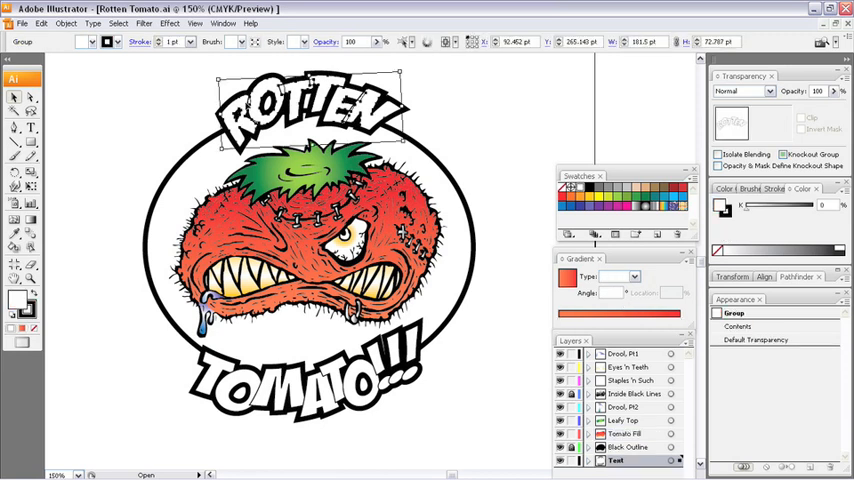
pyautogui.moveTo(362, 126)
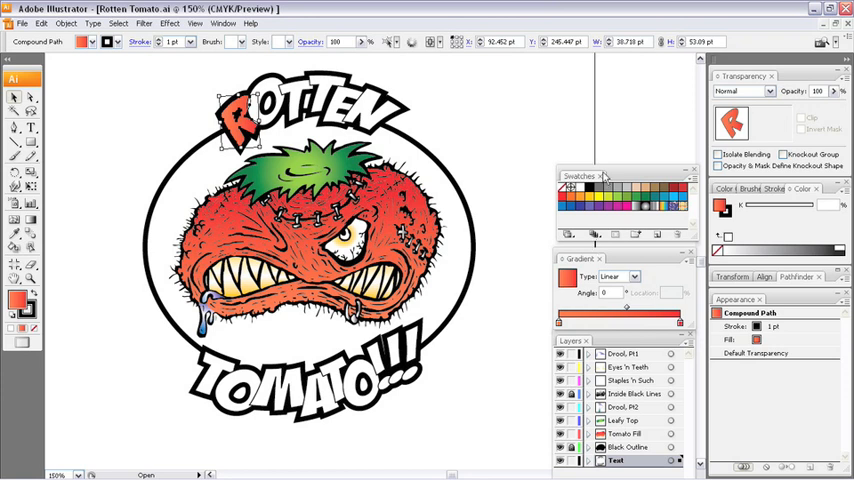
# - Drag a panel to a new position to rearrange the workspace beside the R
pyautogui.moveTo(580, 176); pyautogui.dragTo(557, 136)
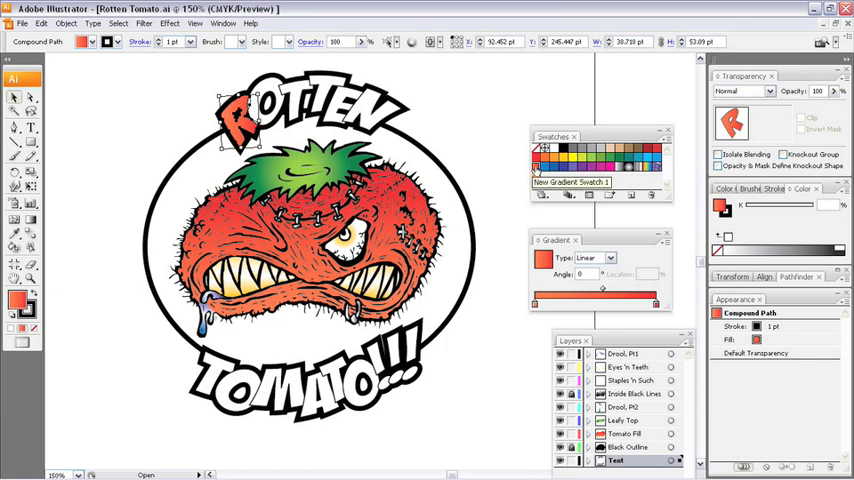
pyautogui.moveTo(480, 138)
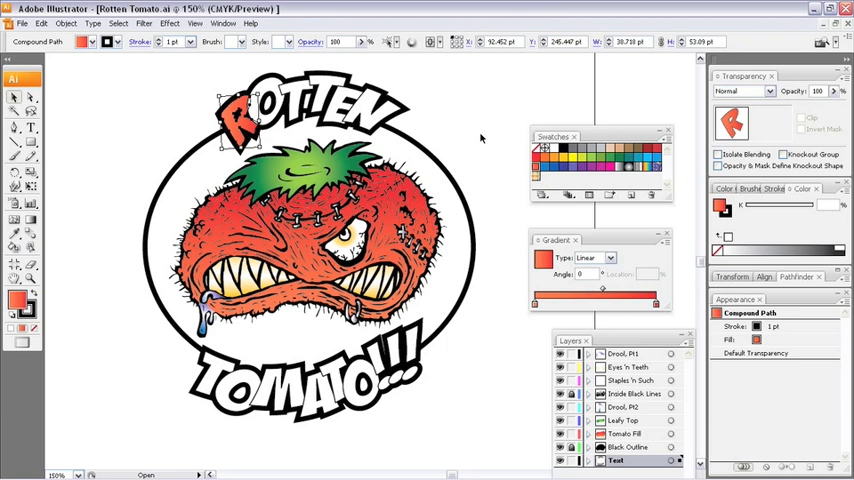
pyautogui.moveTo(494, 157)
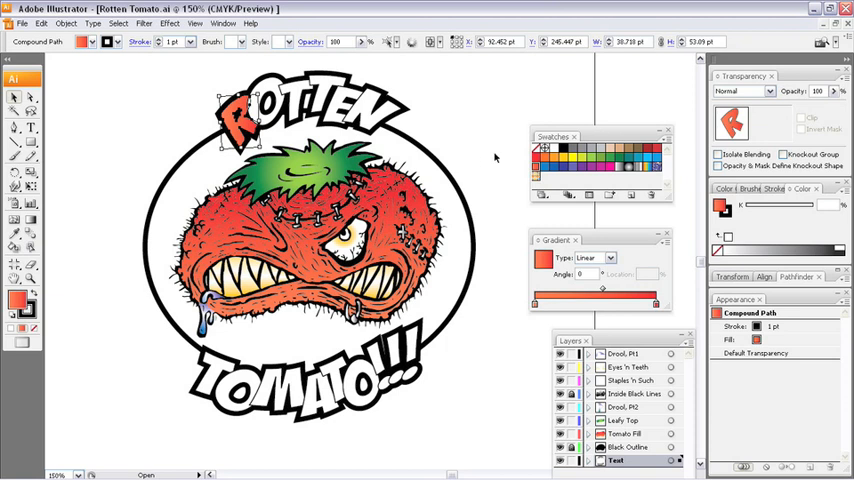
pyautogui.moveTo(482, 158)
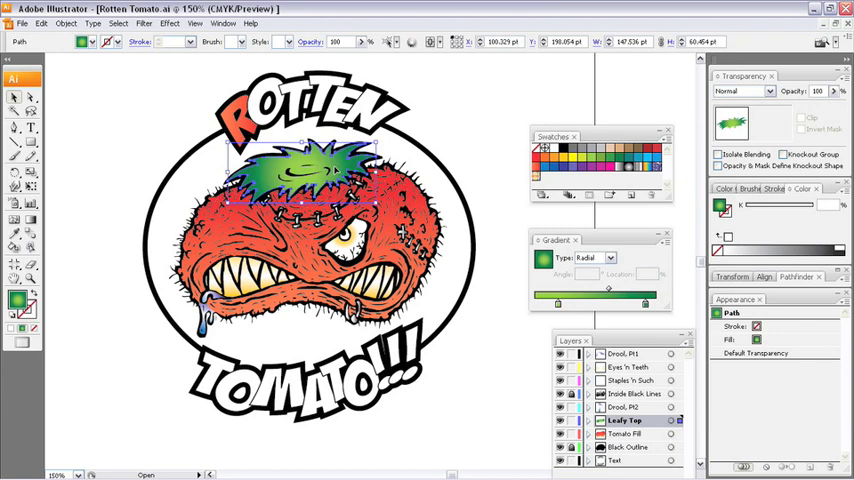
pyautogui.moveTo(504, 213)
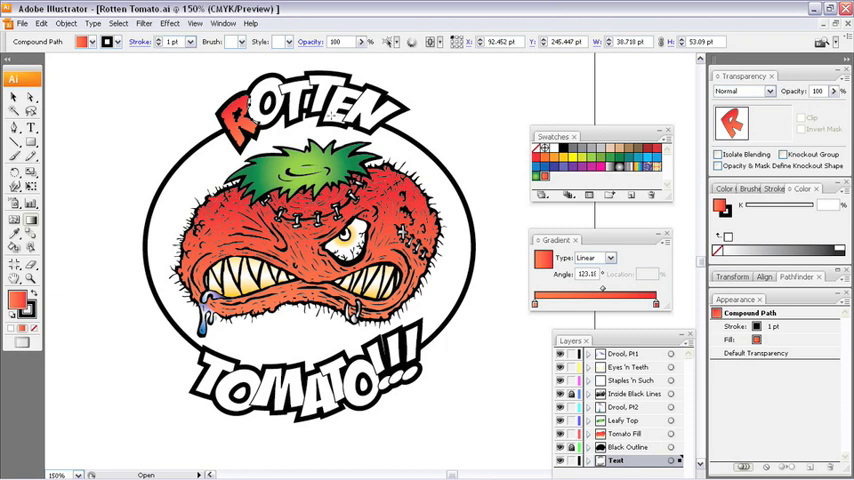
pyautogui.moveTo(27, 113)
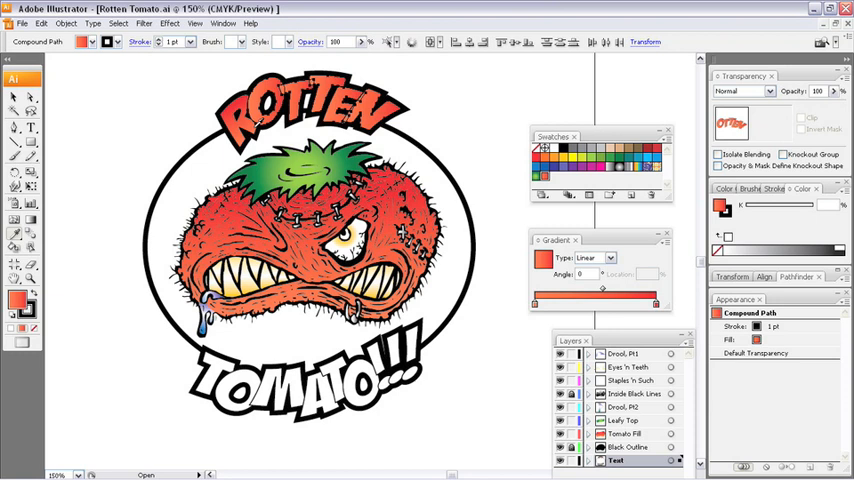
pyautogui.moveTo(93, 185)
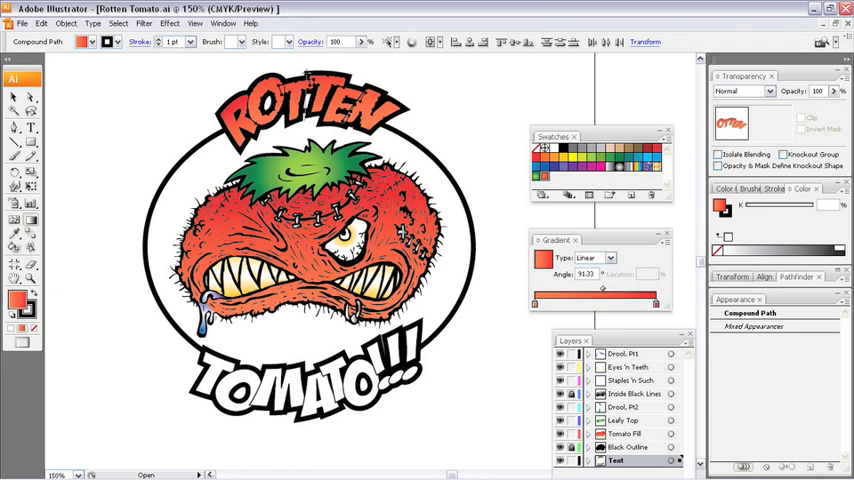
# - Select a ROTTEN letter near the left of the artboard for gradient styling
pyautogui.click(103, 154)
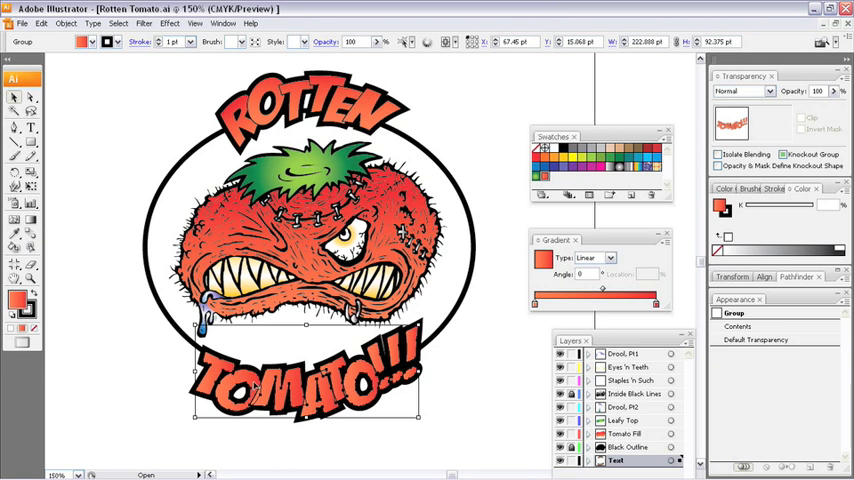
pyautogui.moveTo(373, 371)
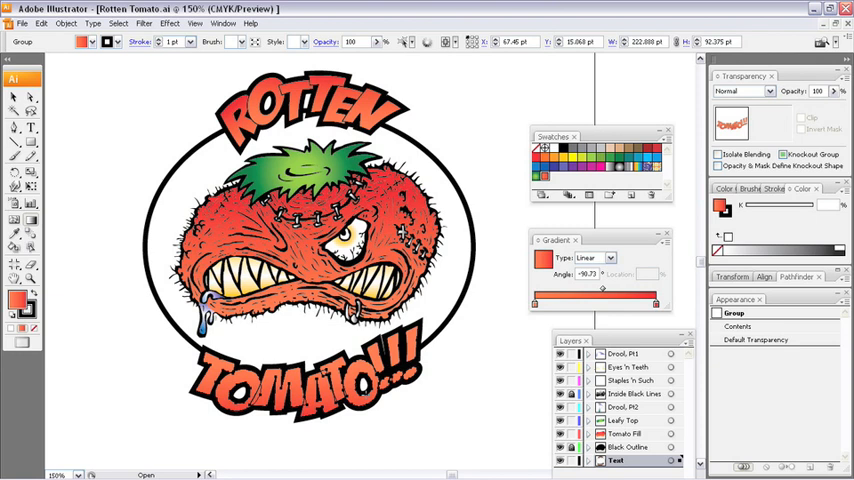
# - Apply the red-to-orange gradient to the TOMATO!!! group from the canvas
pyautogui.click(380, 420)
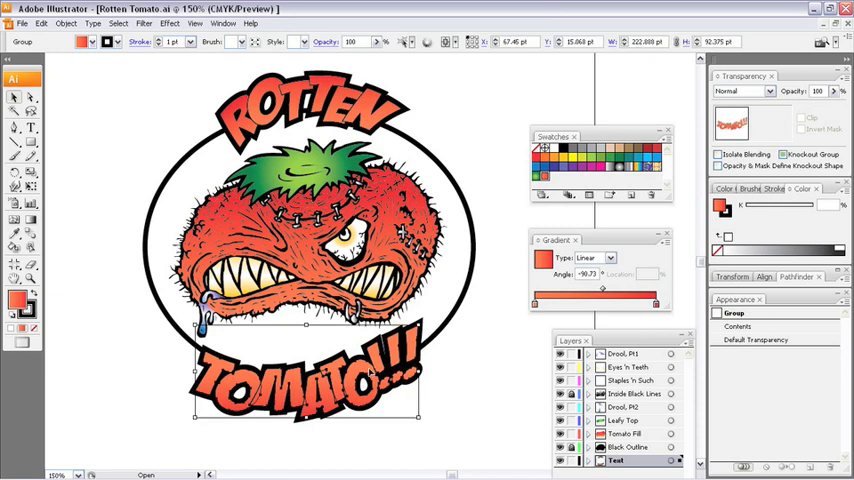
pyautogui.moveTo(370, 374)
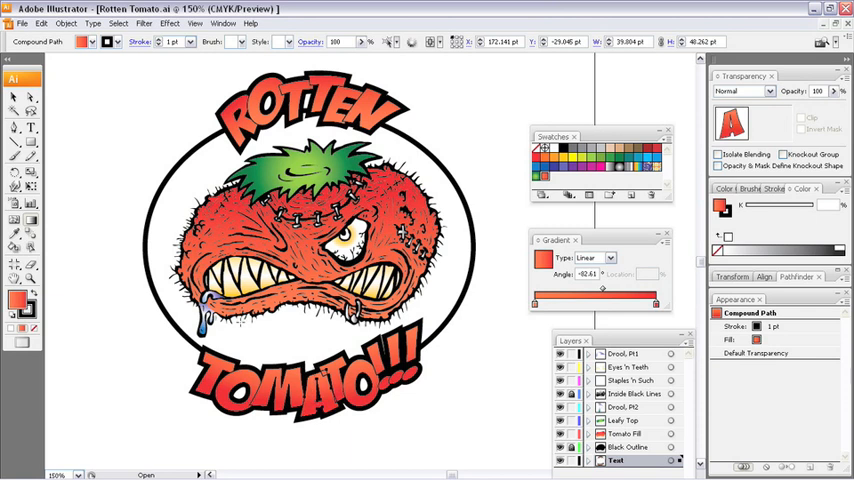
# - Deselect everything to review the individually angled TOMATO!!! gradients
pyautogui.click(127, 346)
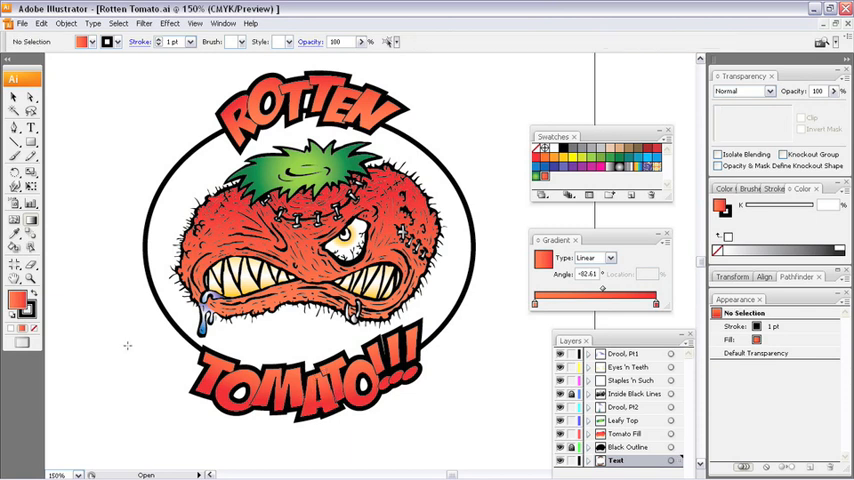